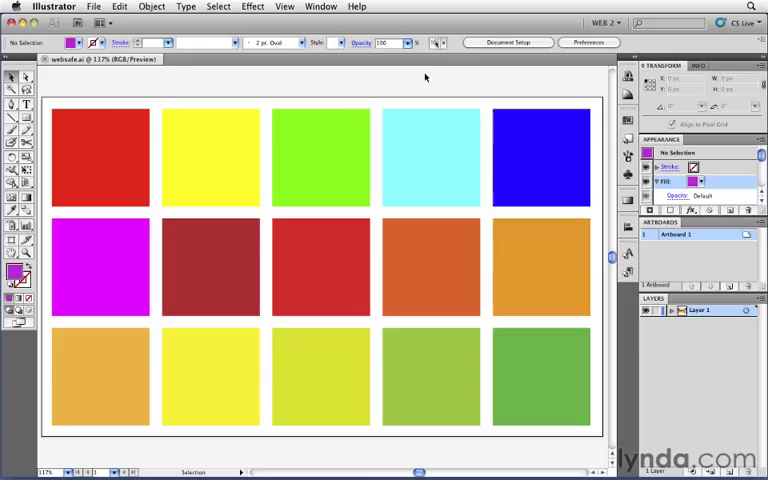
pyautogui.moveTo(216, 94)
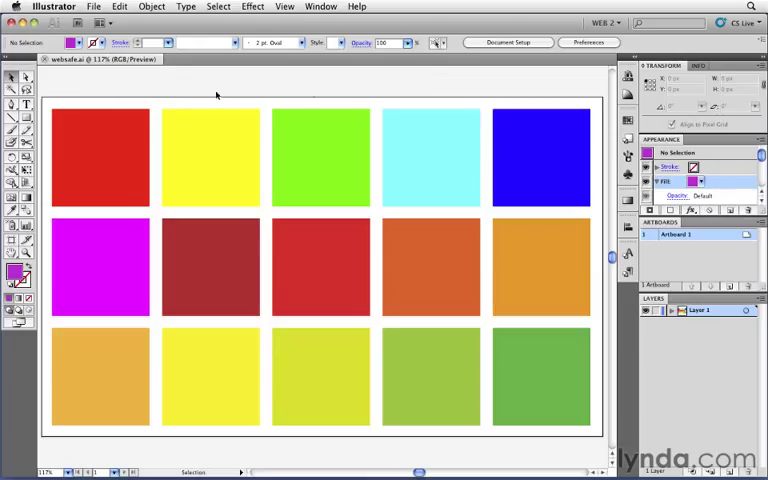
pyautogui.moveTo(120, 88)
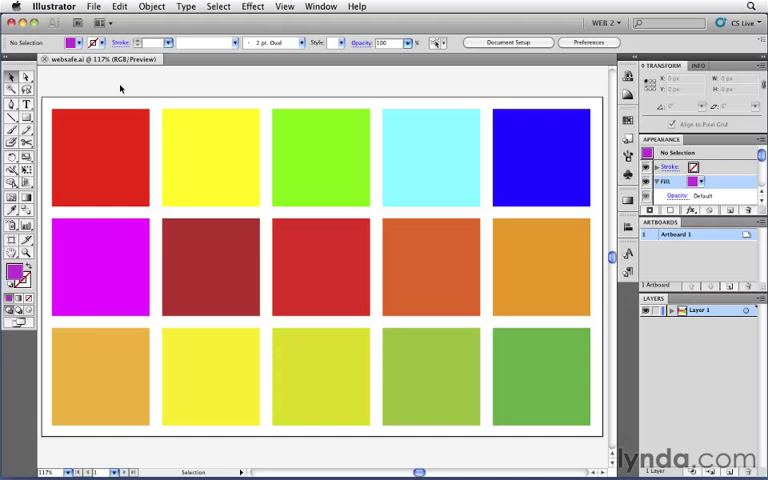
# Step: Preview the squares in Save for Web as a dithered GIF with a much smaller colour table
pyautogui.click(94, 8)
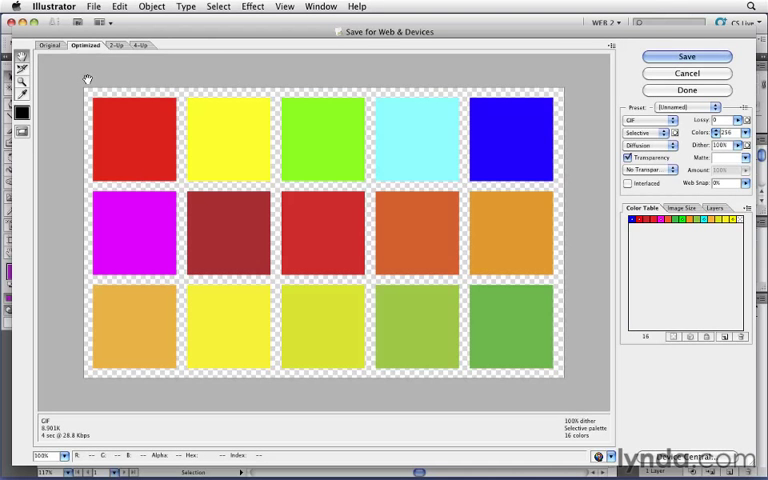
pyautogui.moveTo(500, 86)
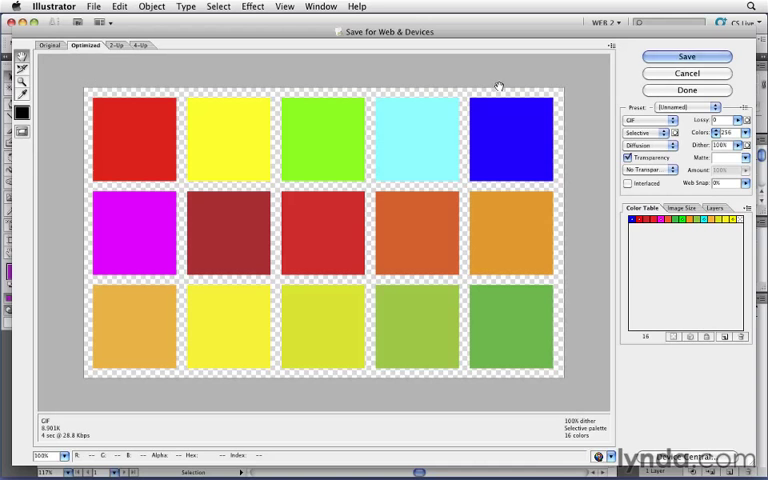
pyautogui.moveTo(648, 120)
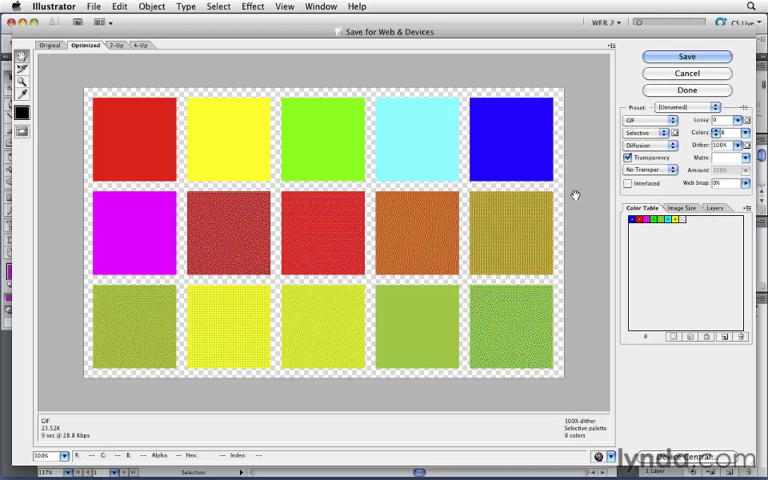
pyautogui.moveTo(490, 208)
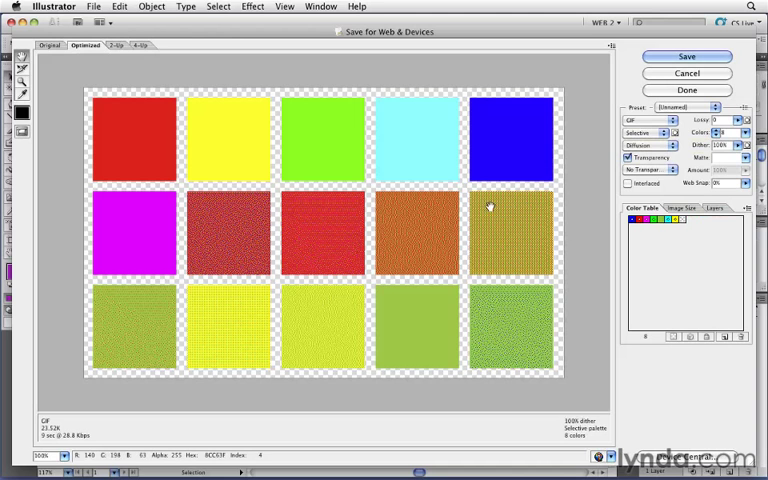
pyautogui.moveTo(520, 246)
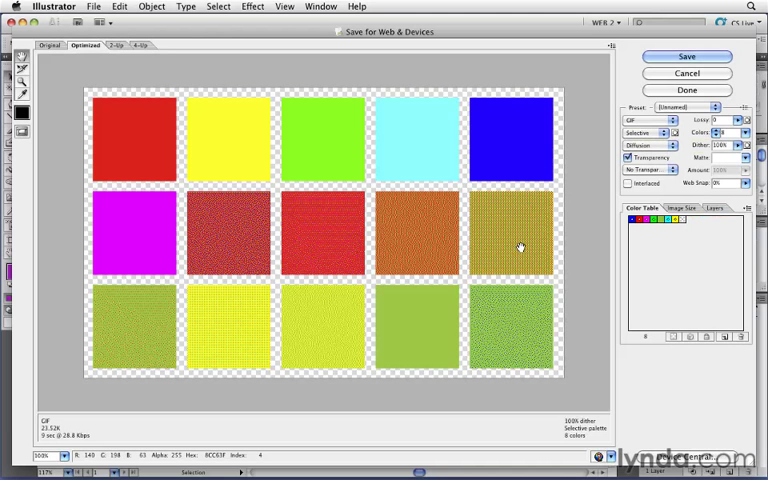
pyautogui.moveTo(496, 220)
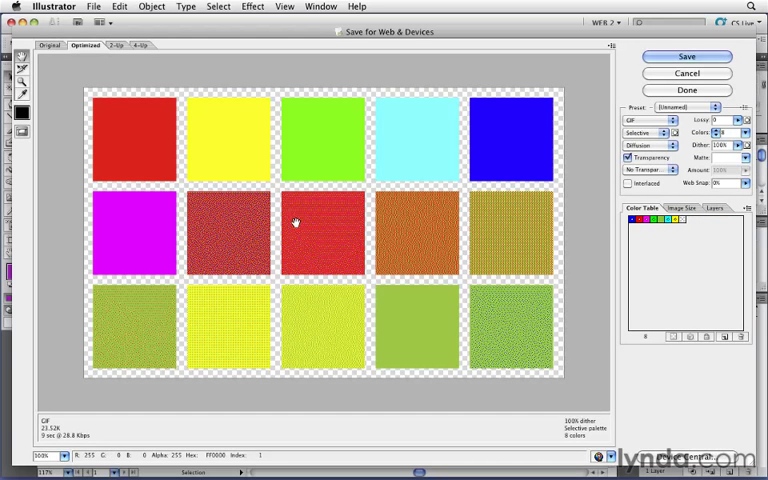
pyautogui.moveTo(232, 218)
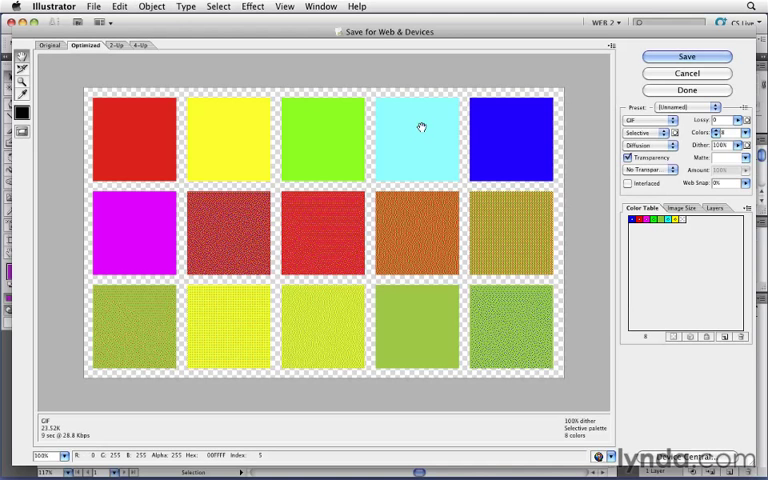
pyautogui.click(744, 132)
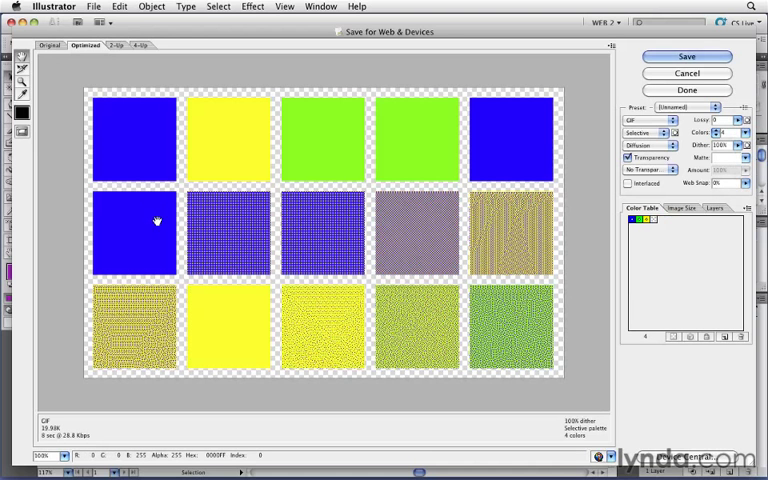
pyautogui.moveTo(136, 228)
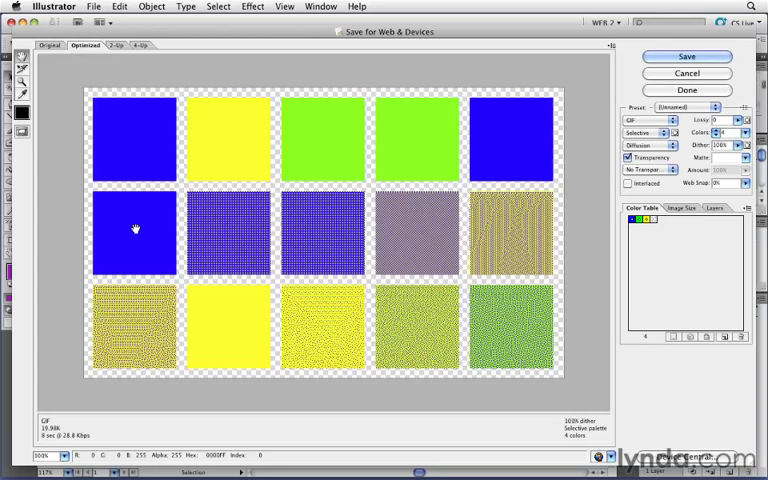
pyautogui.moveTo(518, 244)
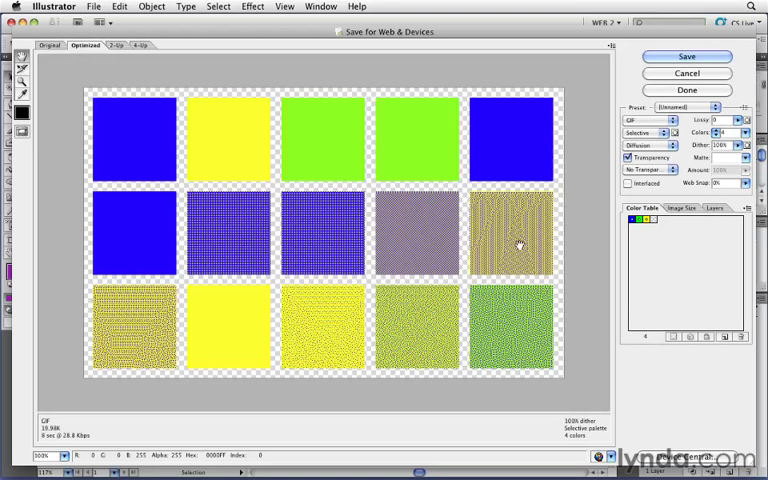
pyautogui.moveTo(536, 216)
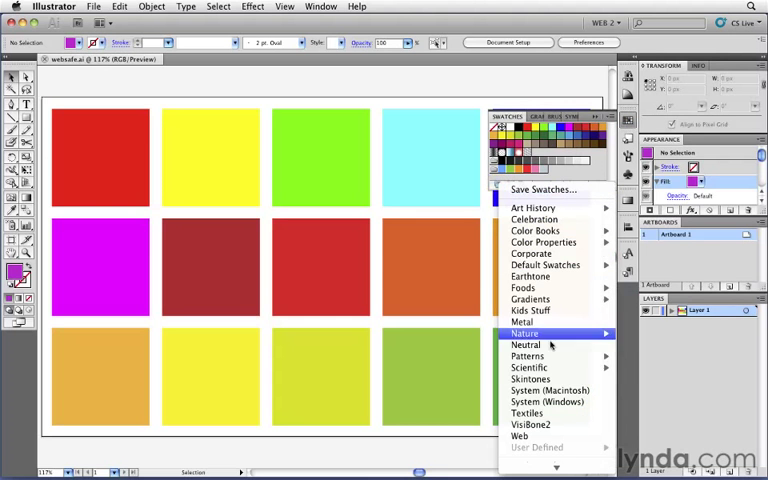
# Step: Load the System (Macintosh) and System (Windows) swatch libraries over the artwork
pyautogui.click(524, 332)
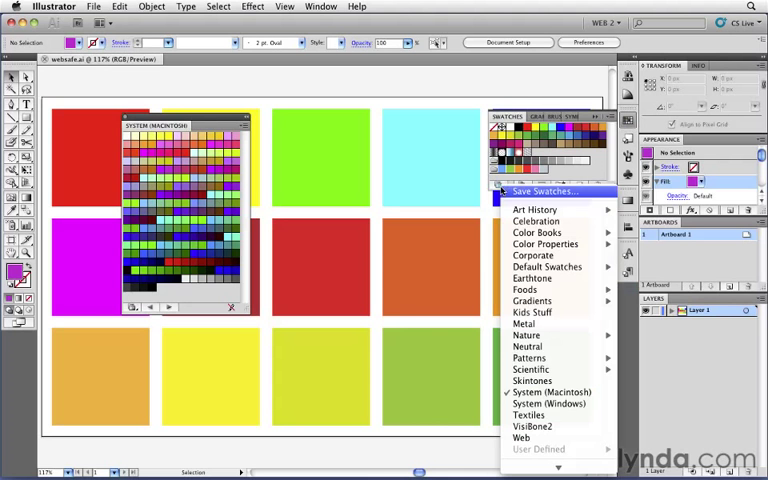
pyautogui.click(548, 404)
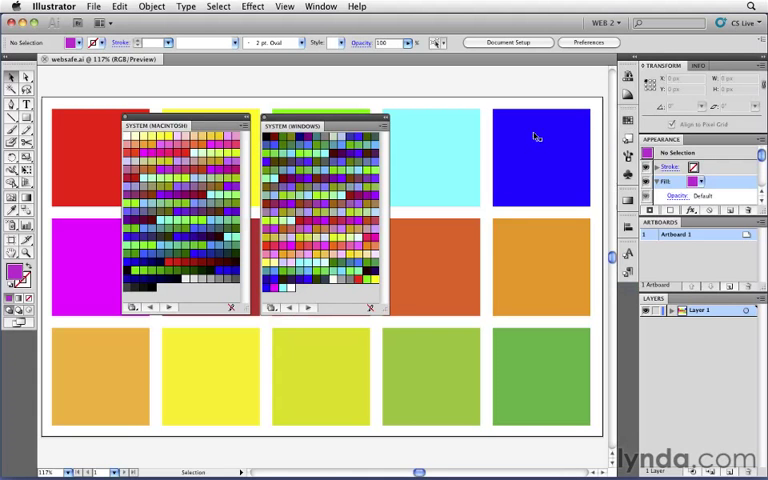
pyautogui.moveTo(202, 310)
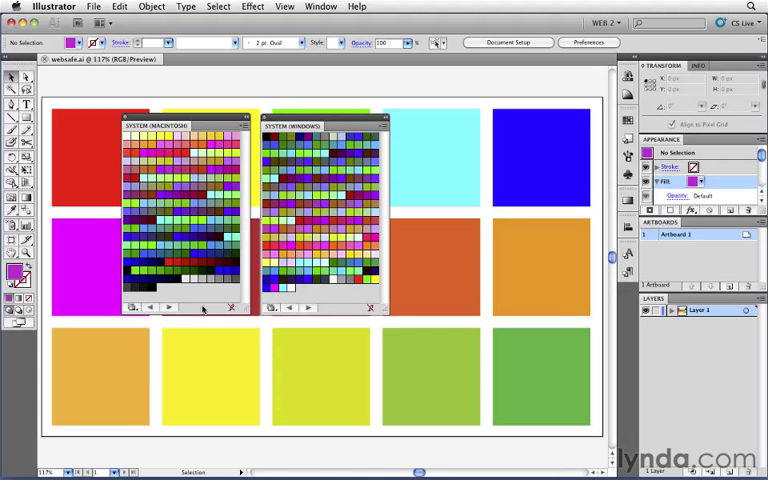
pyautogui.moveTo(160, 156)
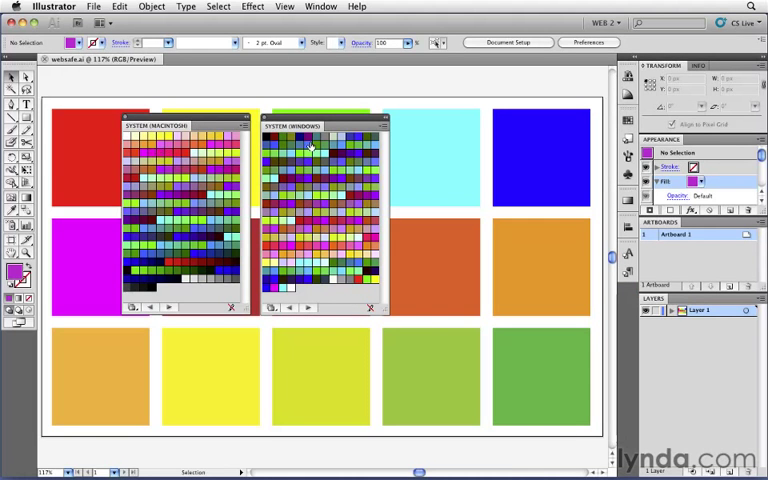
pyautogui.moveTo(318, 150)
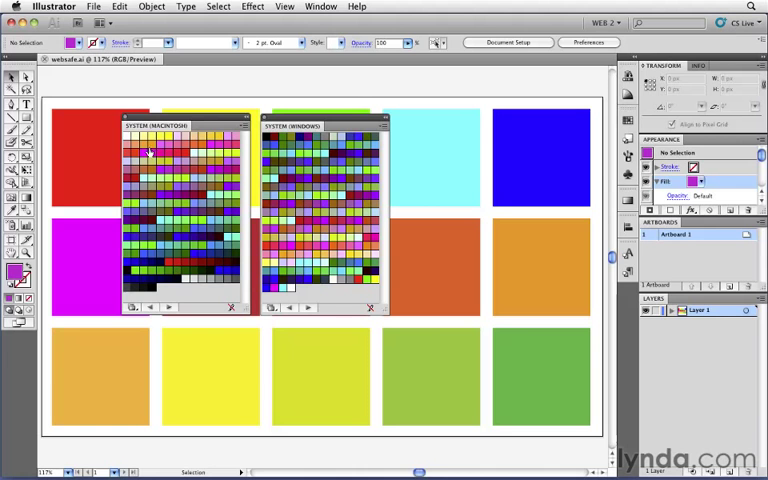
pyautogui.moveTo(192, 288)
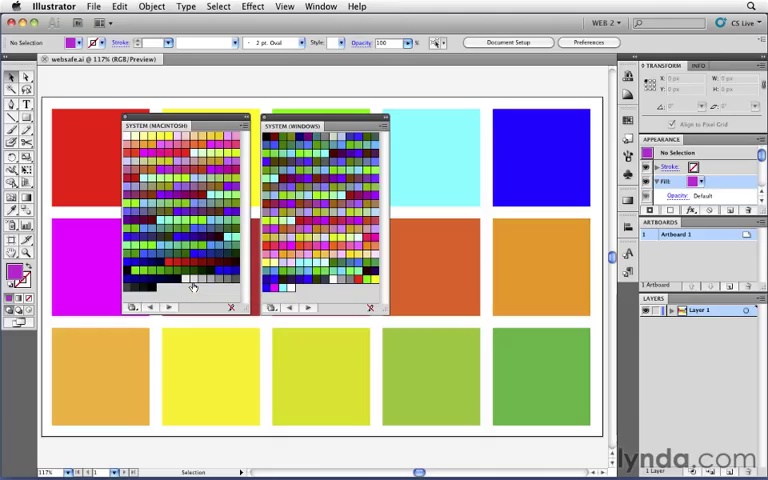
pyautogui.moveTo(324, 296)
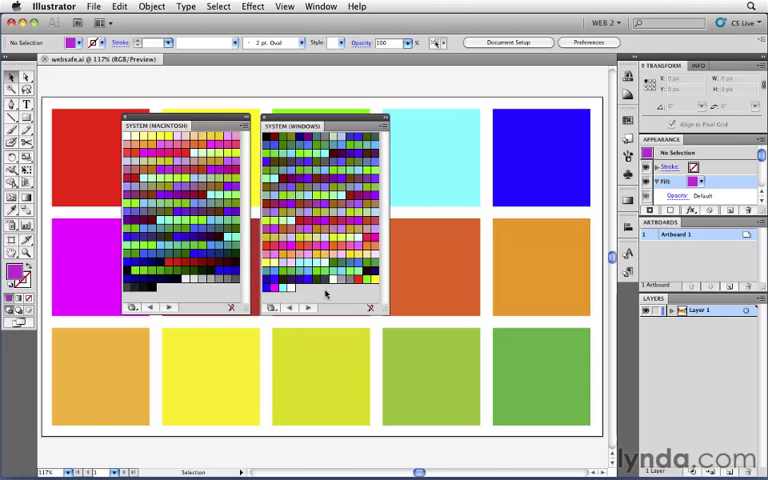
pyautogui.moveTo(298, 210)
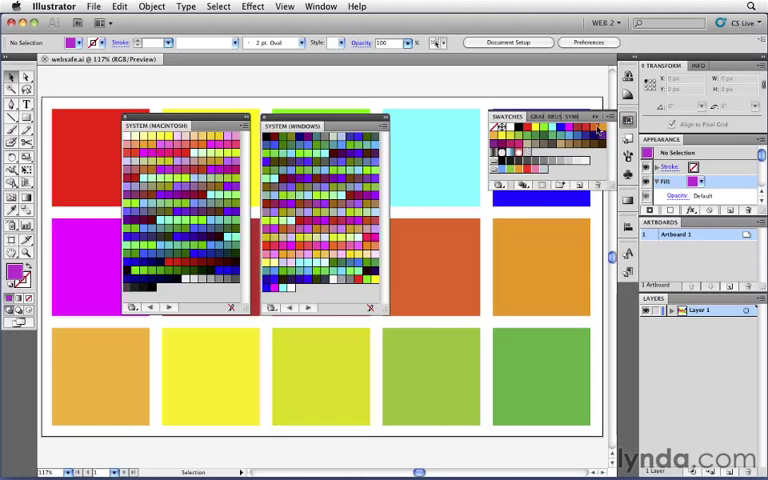
pyautogui.click(596, 116)
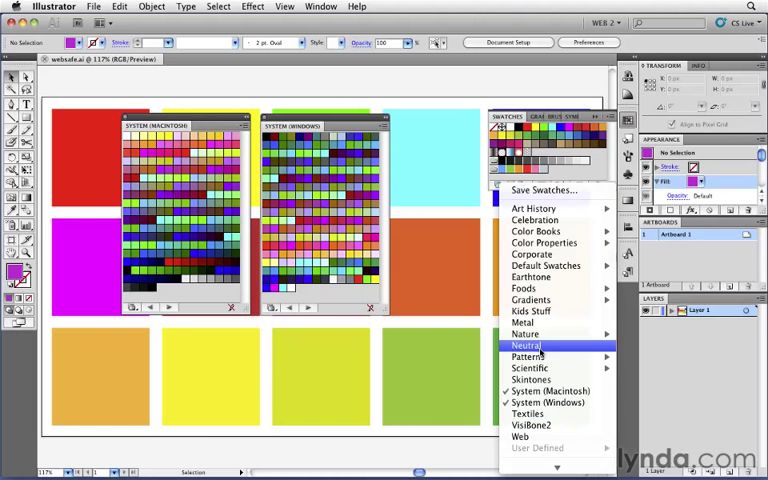
pyautogui.click(520, 436)
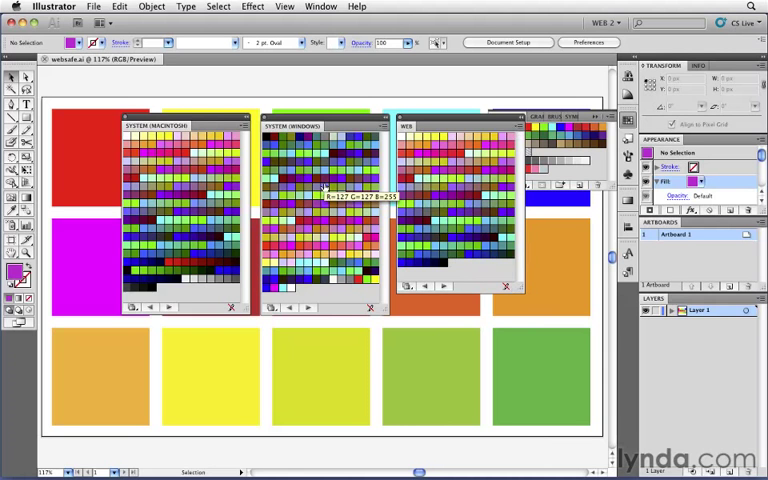
pyautogui.moveTo(190, 184)
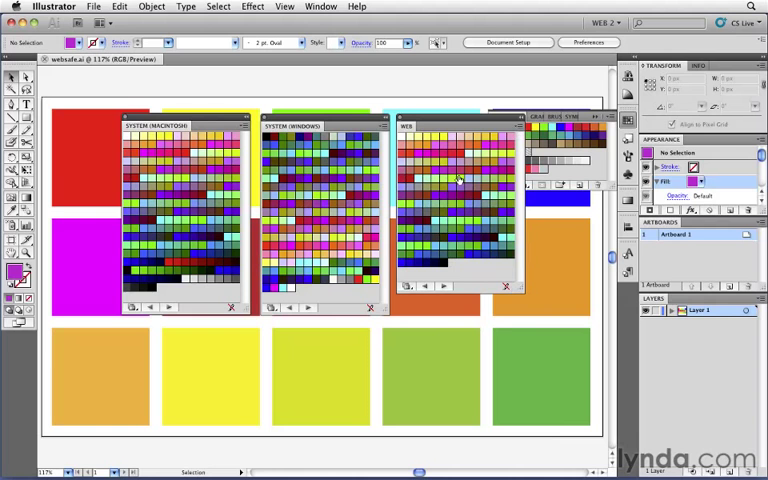
pyautogui.moveTo(300, 168)
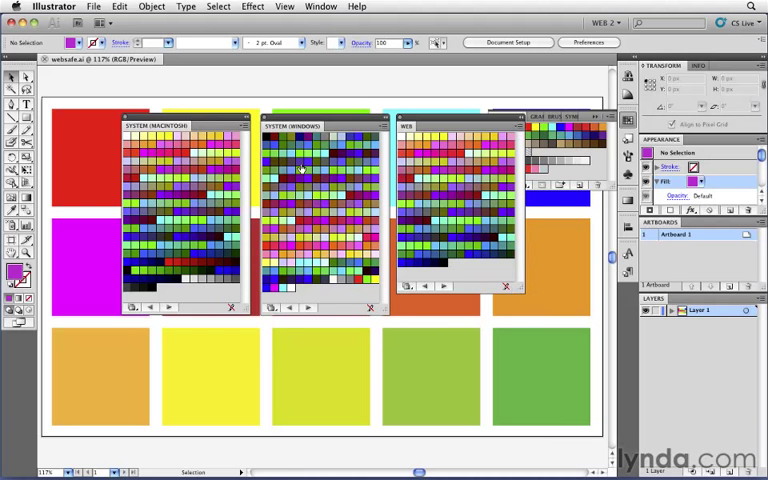
pyautogui.moveTo(330, 256)
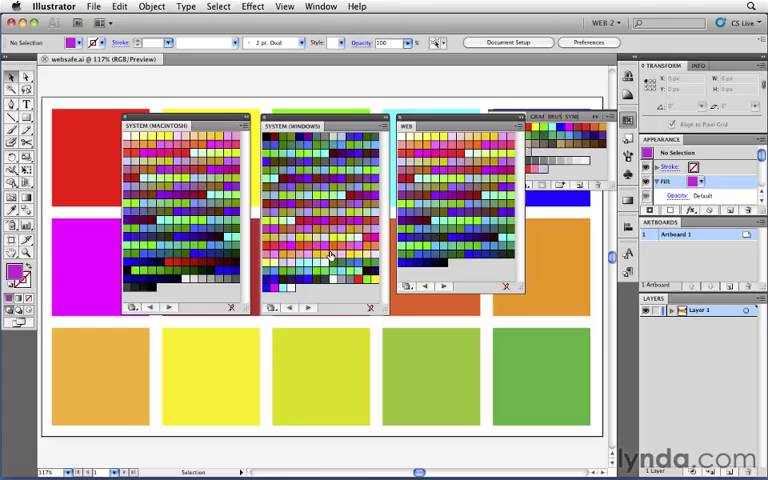
pyautogui.moveTo(396, 152)
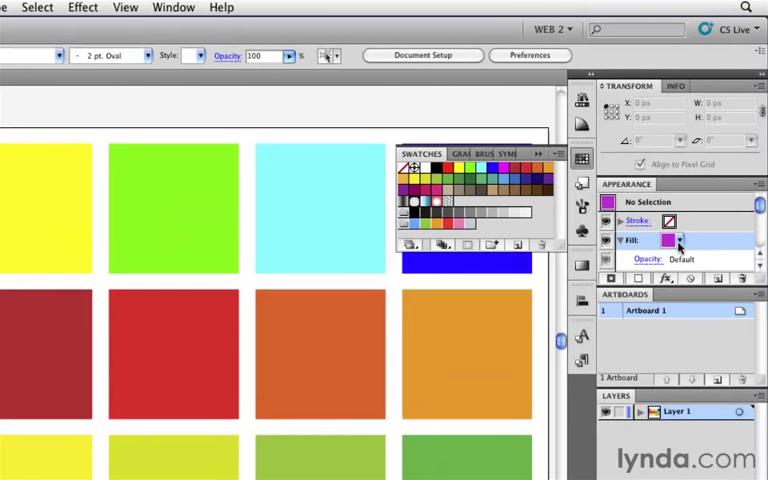
# Step: Mix the fill as a deep blue-violet in RGB mode instead of Web Safe RGB
pyautogui.click(678, 240)
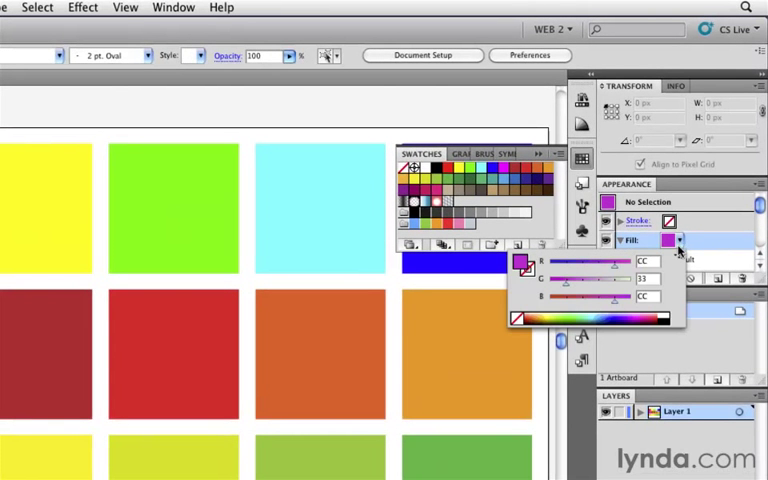
pyautogui.moveTo(672, 290)
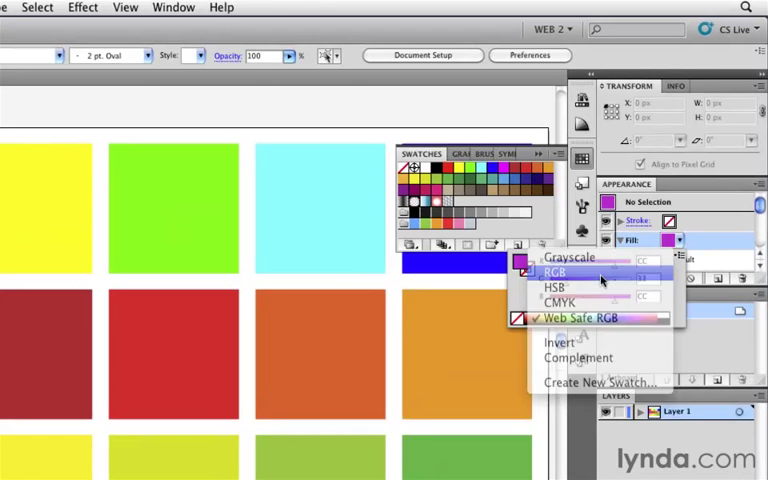
pyautogui.click(556, 272)
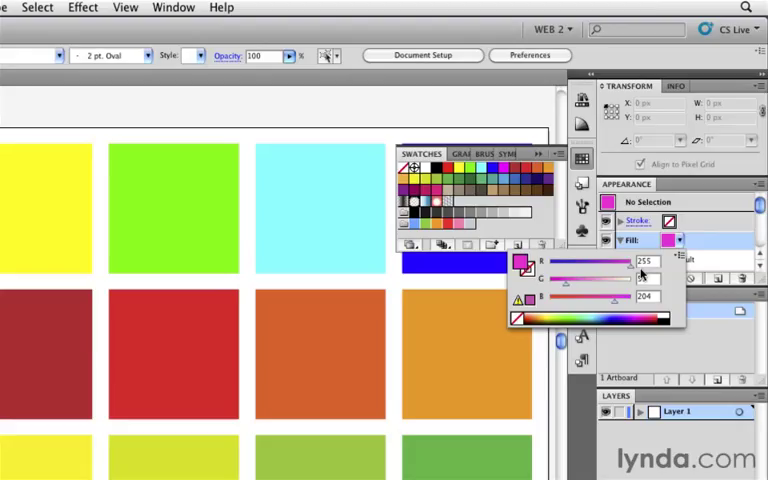
pyautogui.click(684, 258)
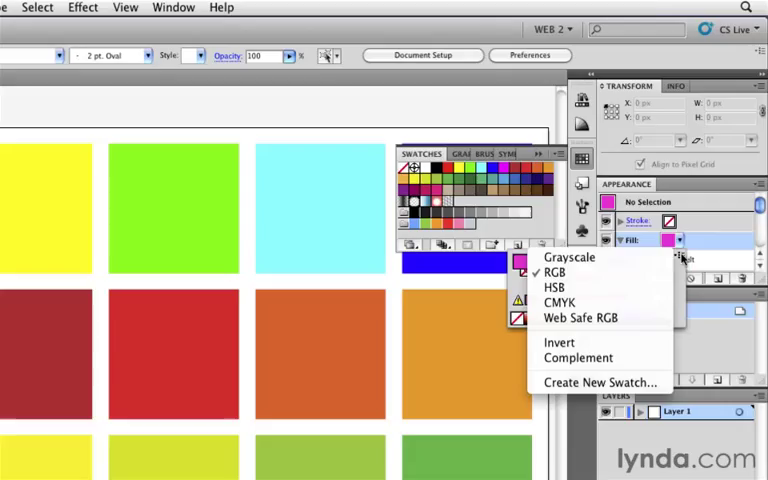
pyautogui.moveTo(578, 318)
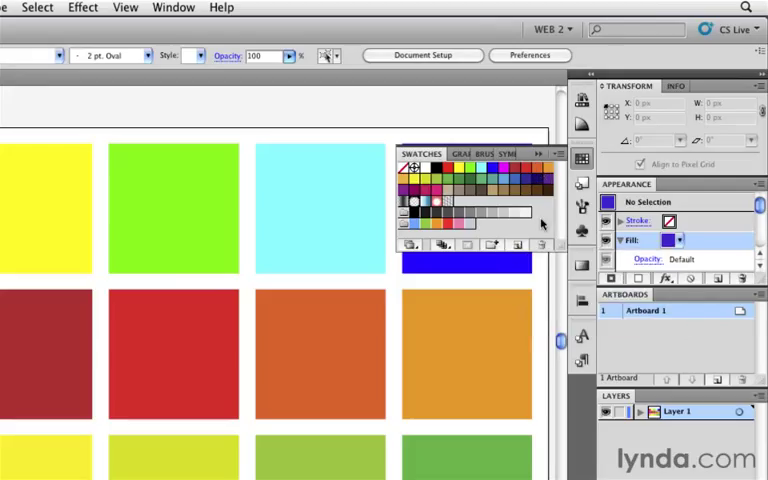
pyautogui.moveTo(516, 232)
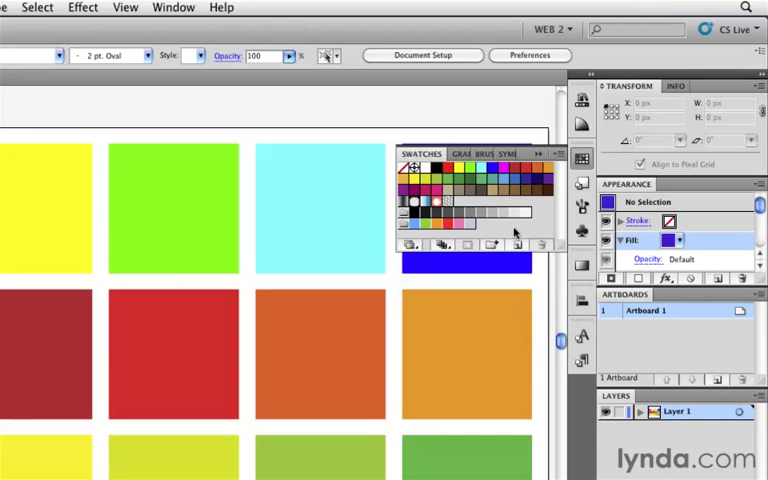
# Step: Create a Web Safe RGB swatch named #3333CC from the fill colour
pyautogui.click(516, 244)
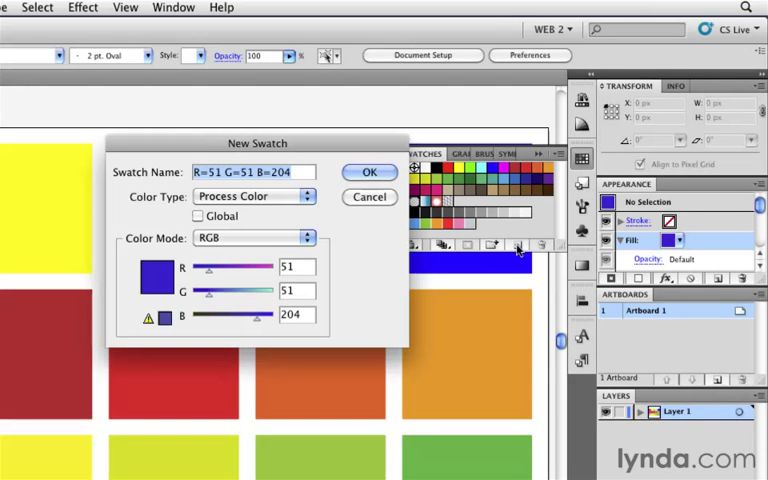
pyautogui.moveTo(240, 246)
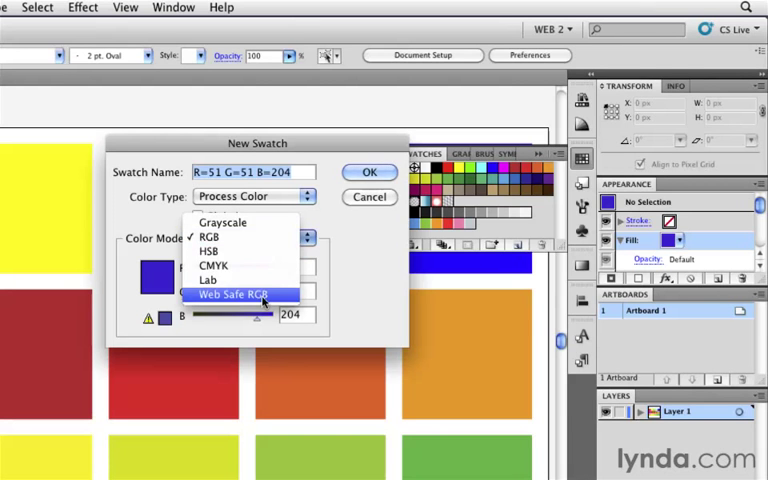
pyautogui.click(236, 294)
pyautogui.write('#')
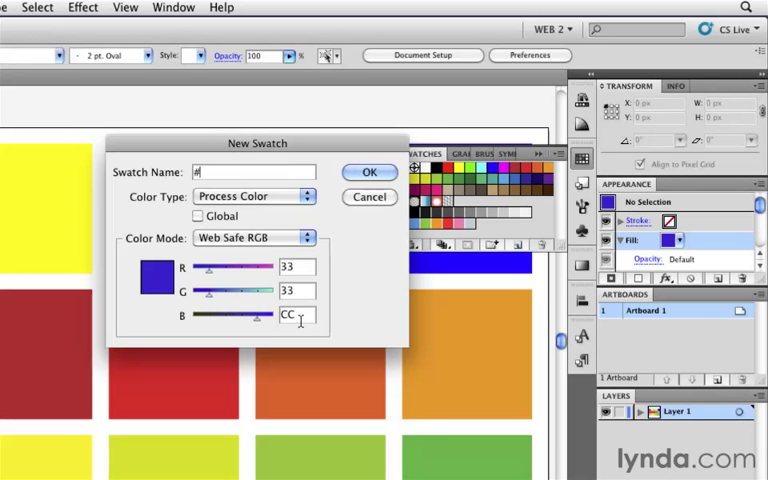
pyautogui.write('3333CC')
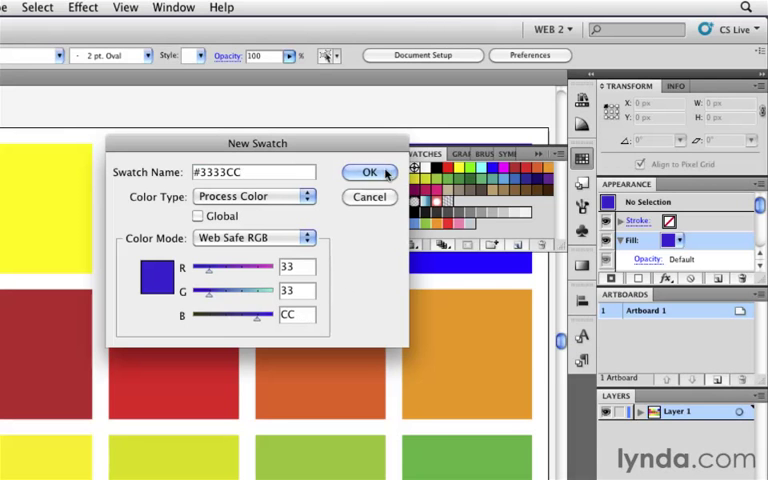
pyautogui.click(370, 172)
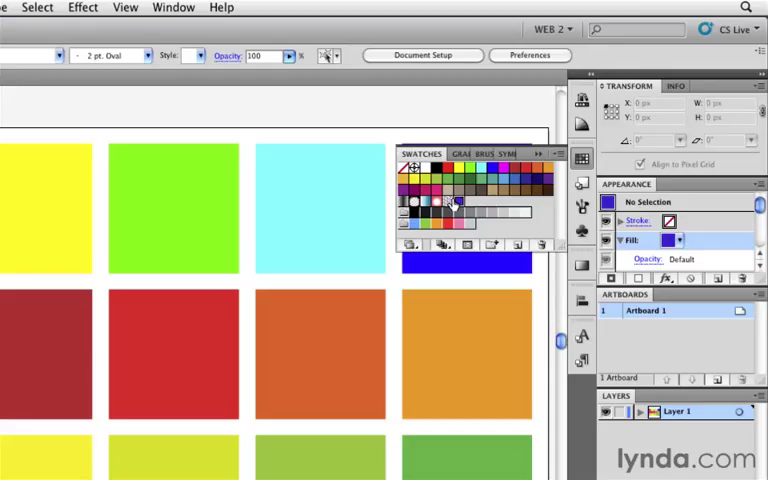
pyautogui.moveTo(452, 202)
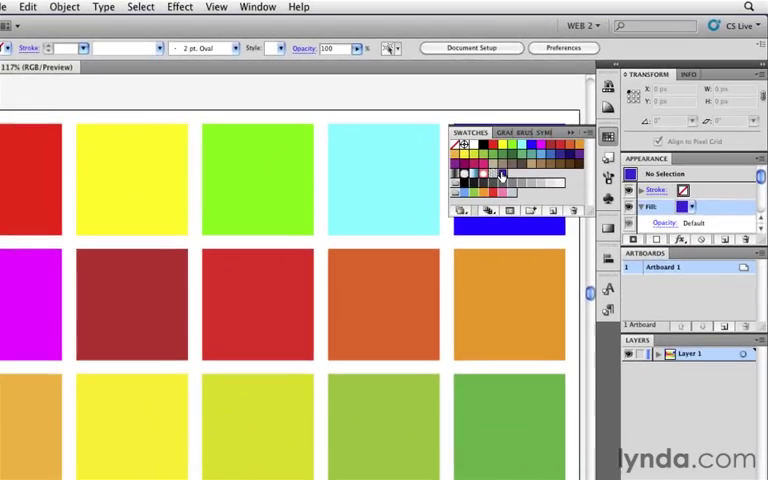
# Step: Show the Color panel and check the yellow, green and orange squares' colour values
pyautogui.click(320, 6)
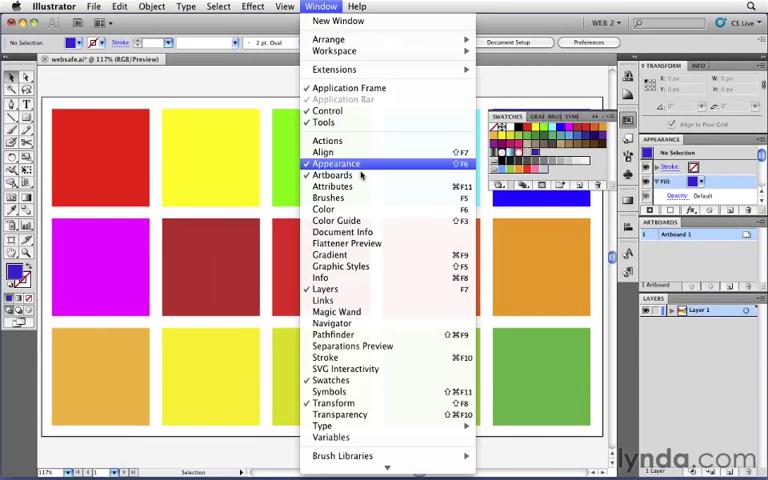
pyautogui.click(324, 208)
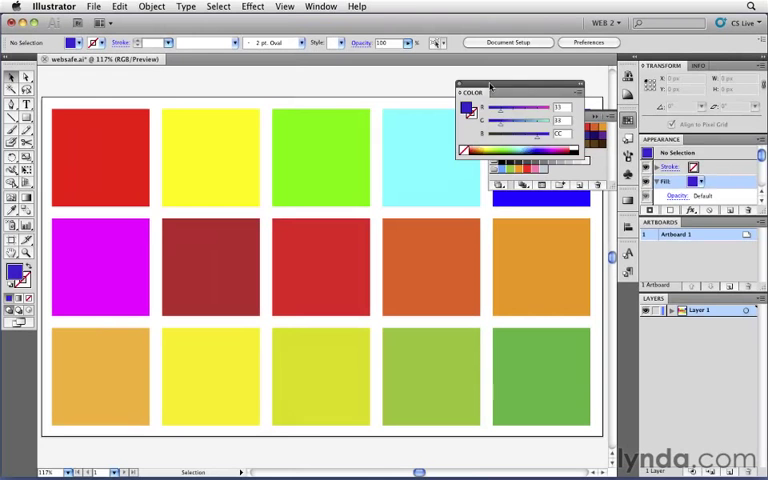
pyautogui.click(210, 156)
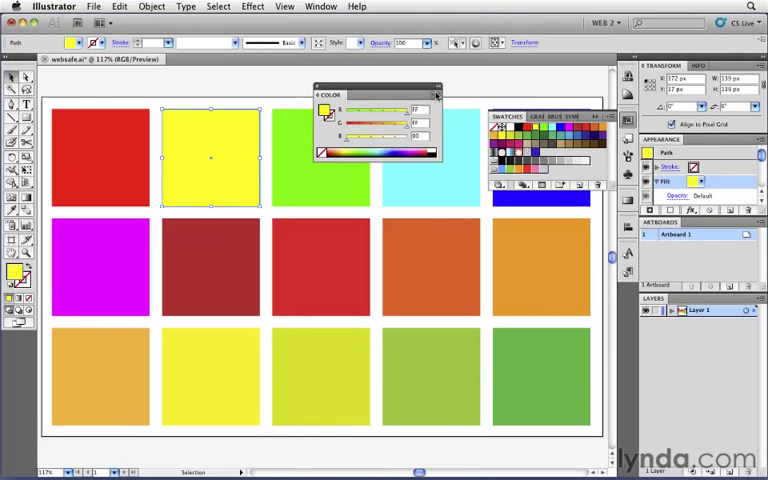
pyautogui.click(436, 94)
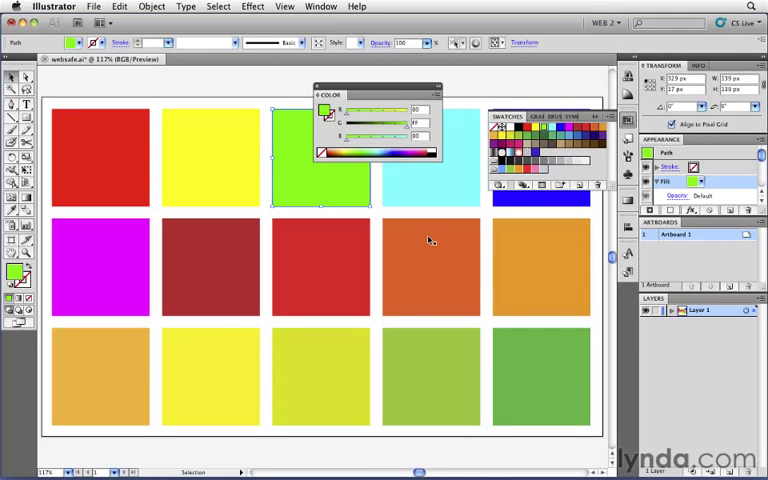
pyautogui.click(430, 264)
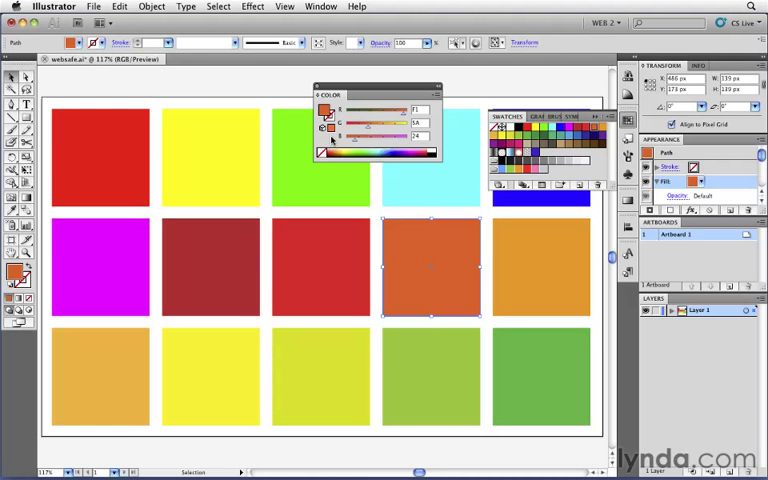
pyautogui.moveTo(324, 132)
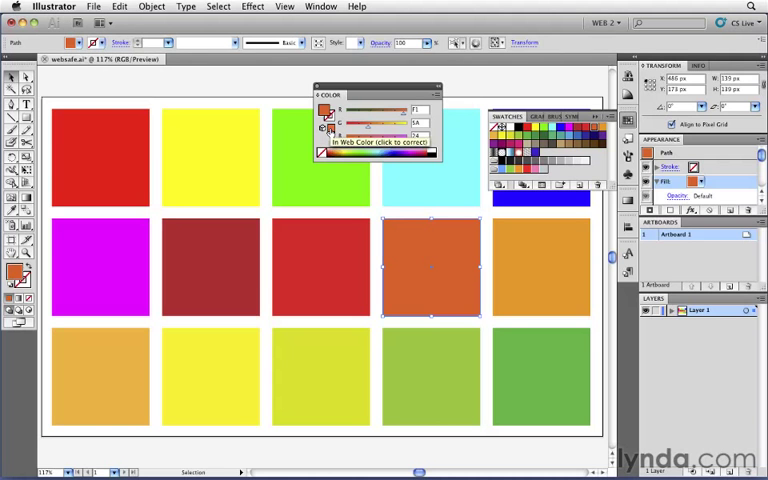